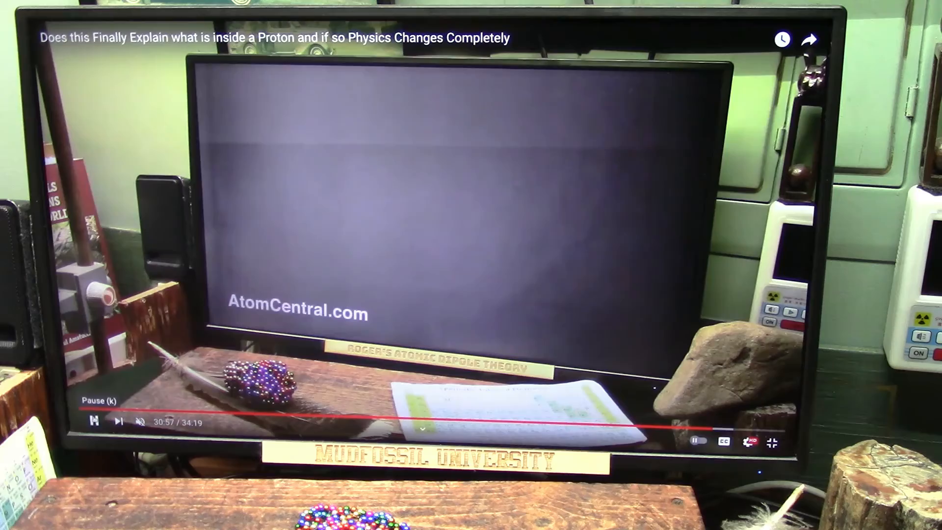
Pause the YouTube video about what is inside a proton.
click(93, 420)
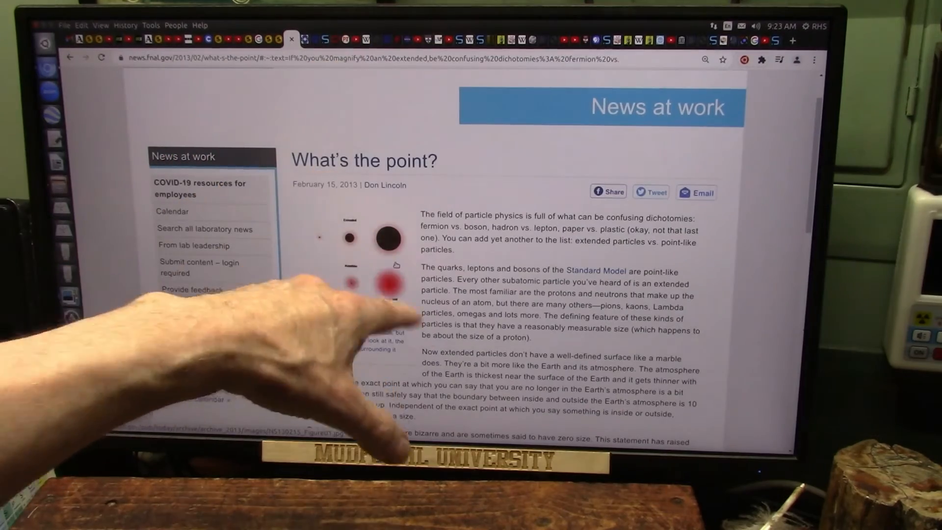
Read down the 'What's the point?' article to its footer and return to its top.
scroll(down, 3)
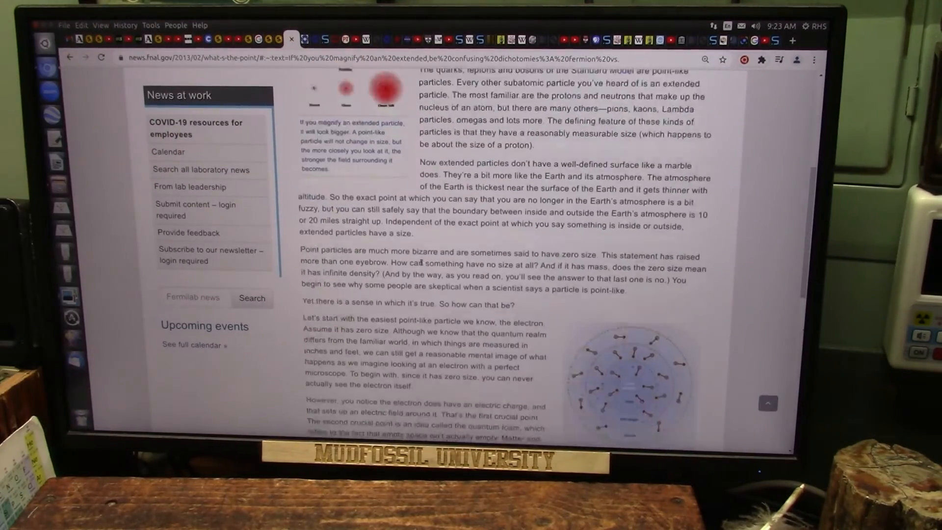
scroll(down, 3)
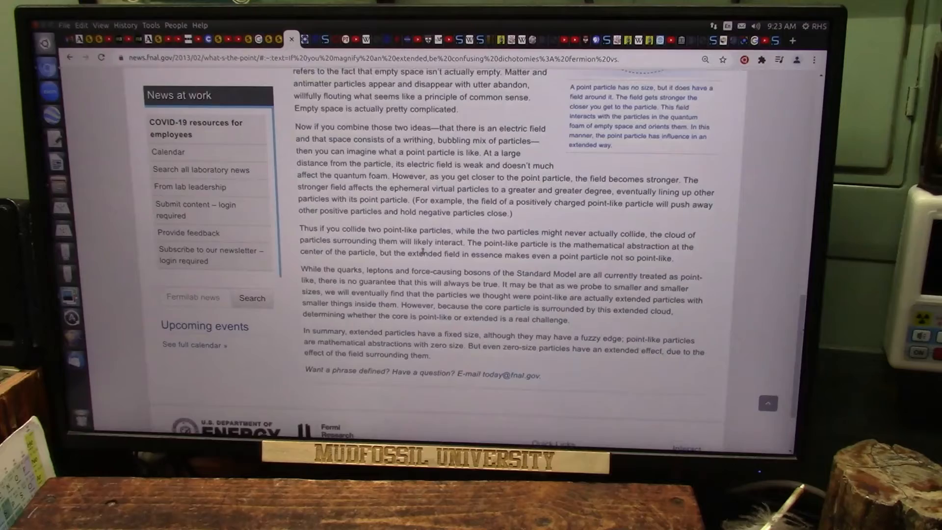
scroll(down, 3)
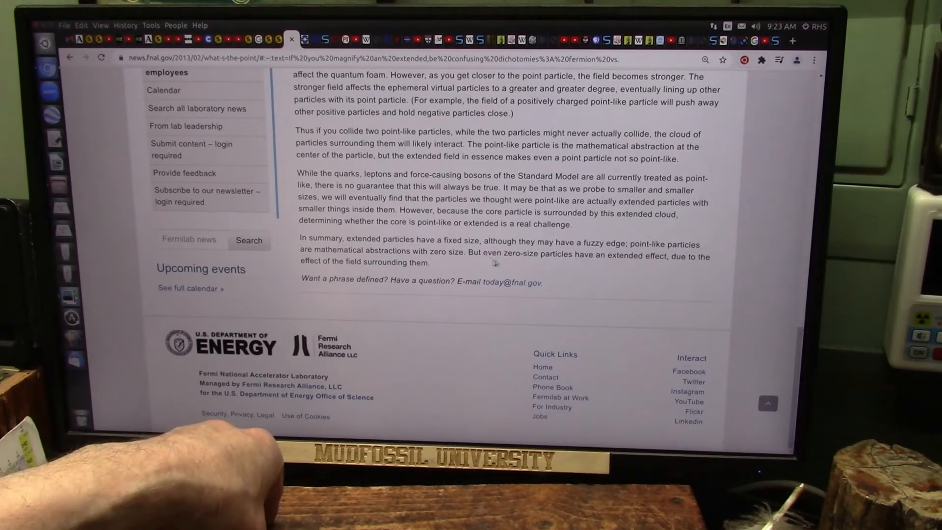
mouse_move(652, 264)
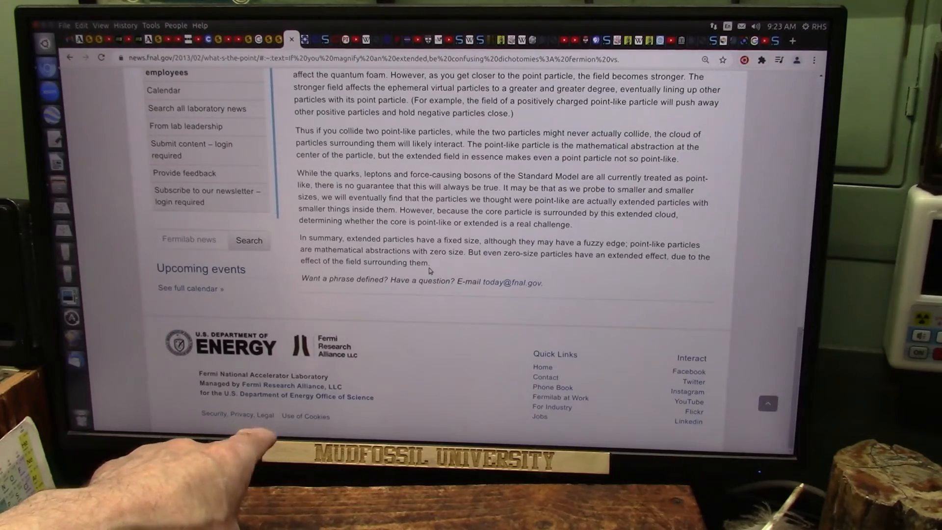
scroll(up, 3)
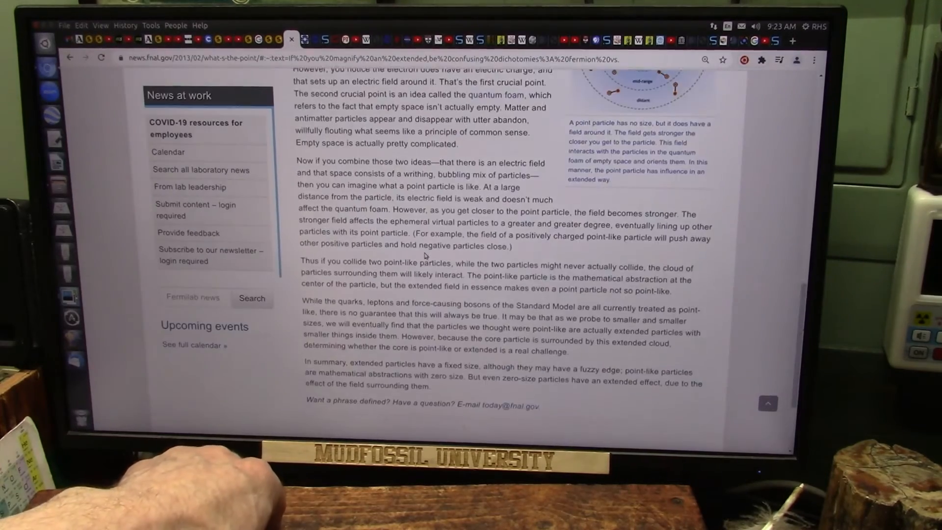
scroll(up, 3)
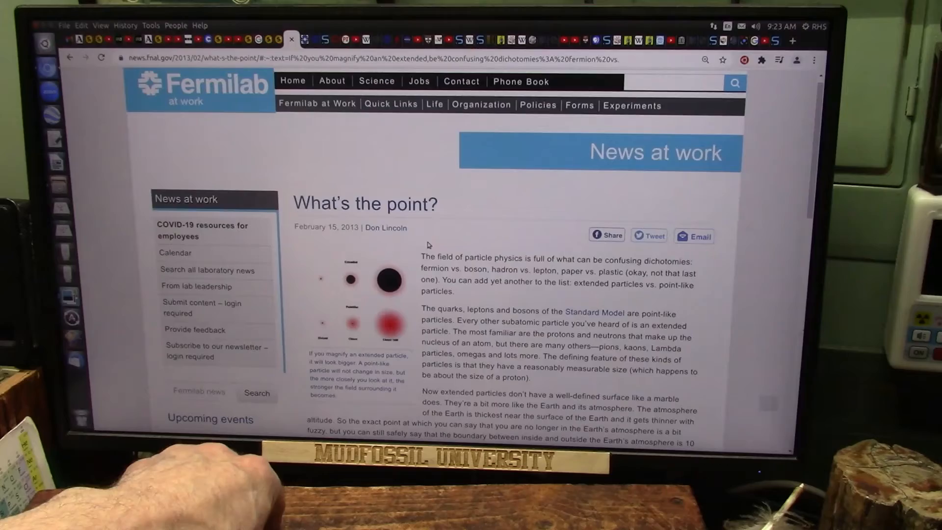
mouse_move(311, 40)
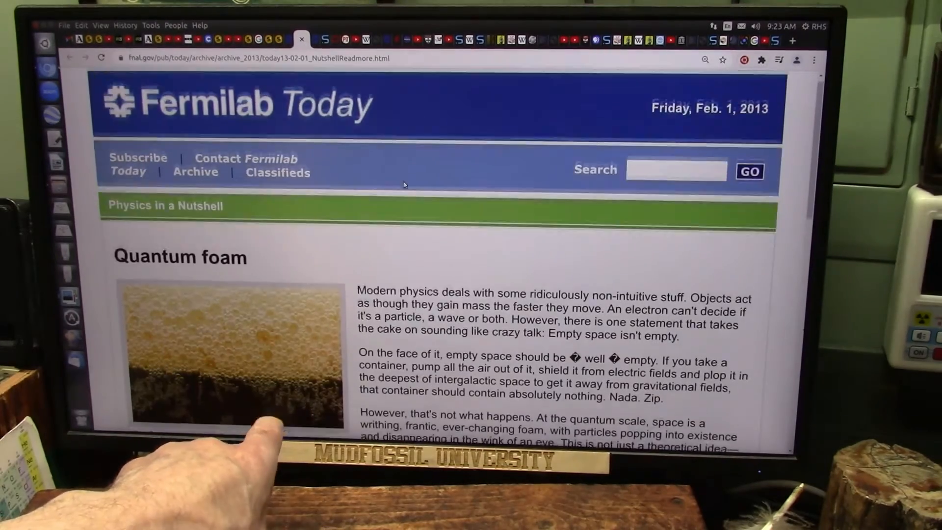
Read the Quantum foam article's opening paragraphs, then bring up the 'Neutrinos: Majorana or Dirac?' article.
scroll(down, 3)
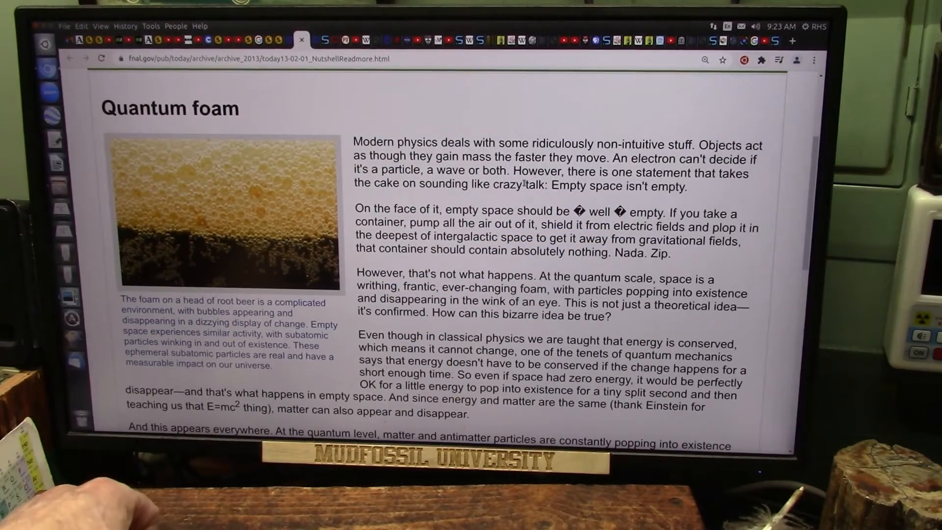
scroll(down, 3)
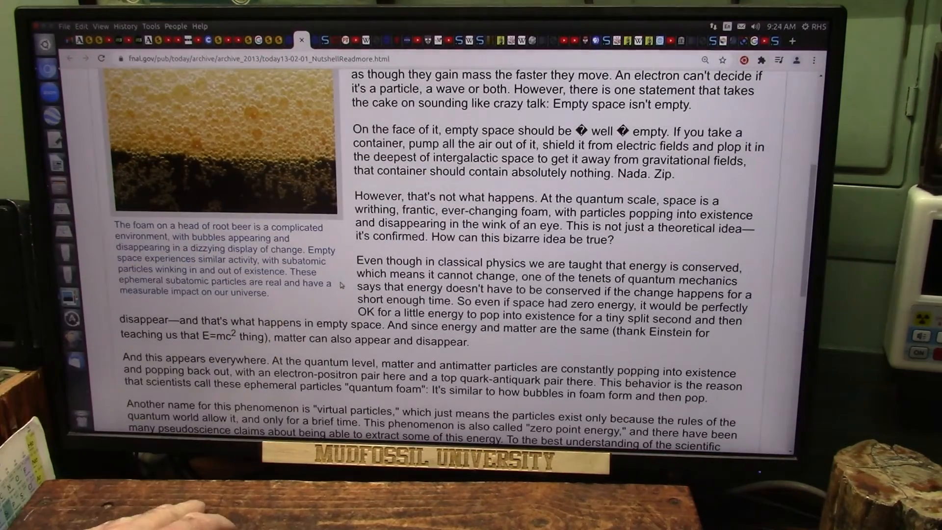
mouse_move(325, 40)
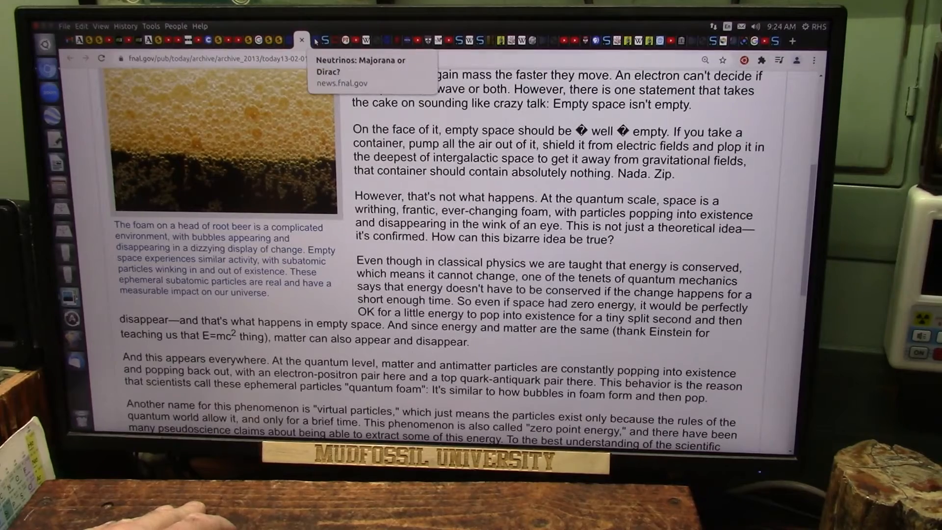
click(360, 65)
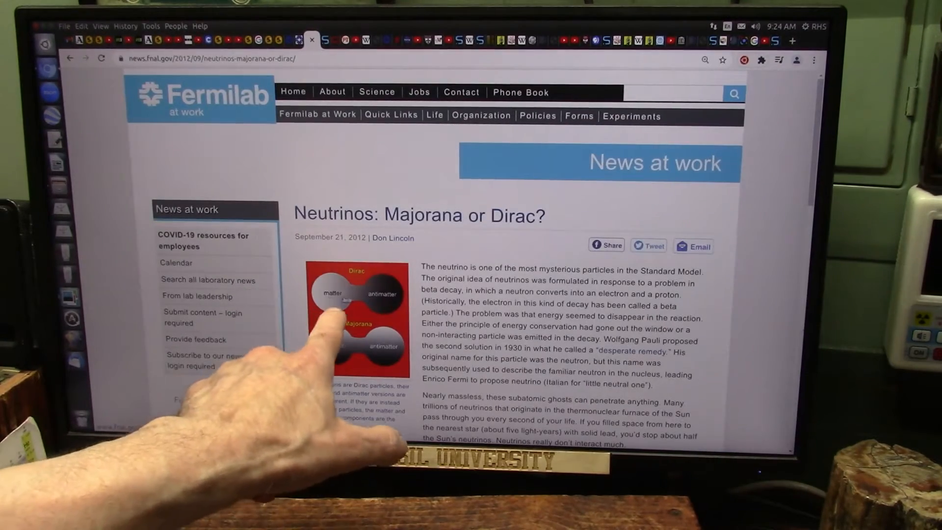
mouse_move(324, 337)
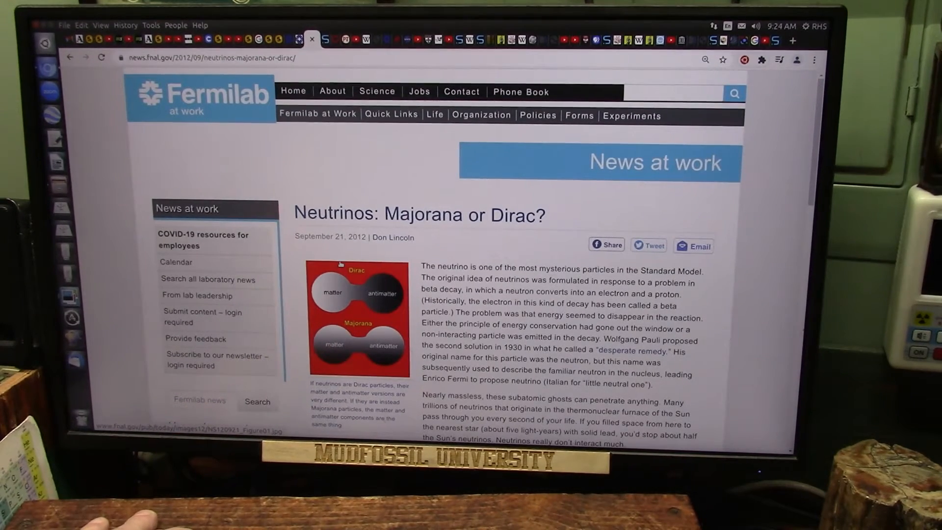
Read further down the 'Neutrinos: Majorana or Dirac?' article.
scroll(down, 3)
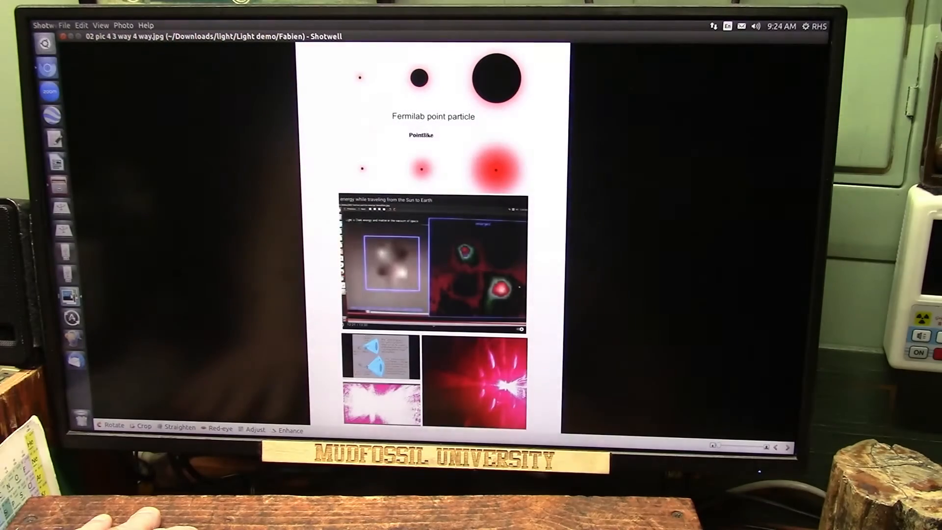
mouse_move(154, 160)
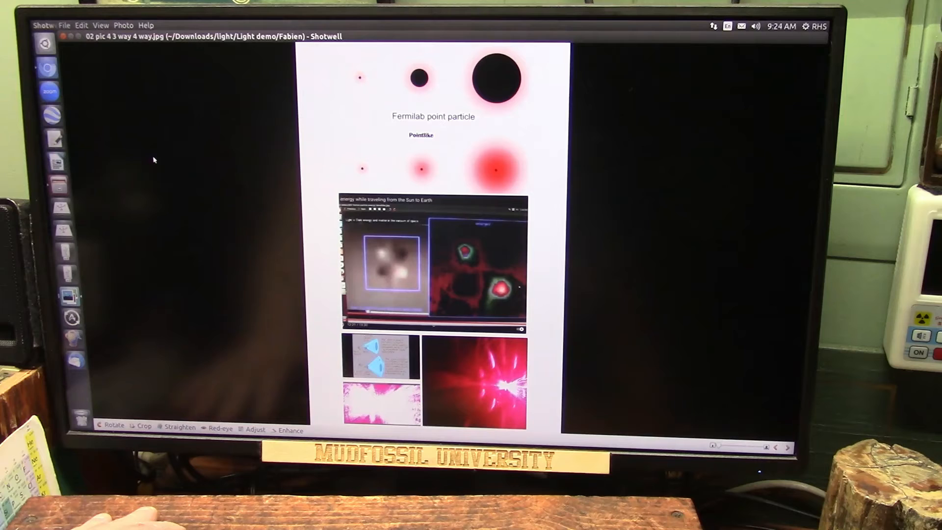
mouse_move(151, 156)
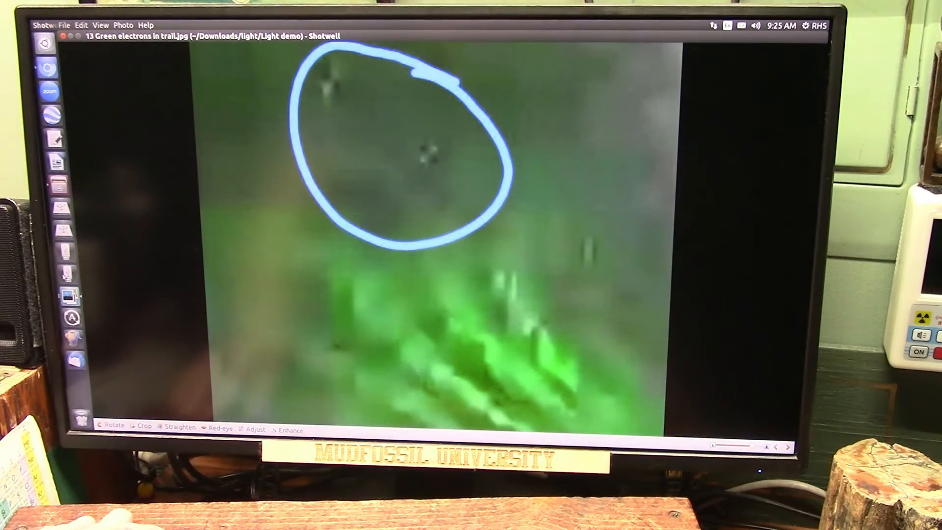
mouse_move(67, 298)
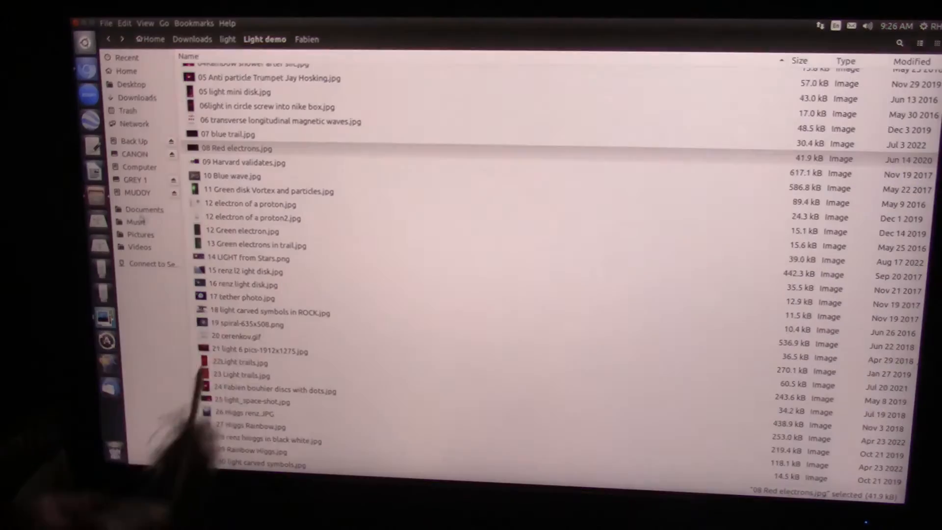
click(241, 148)
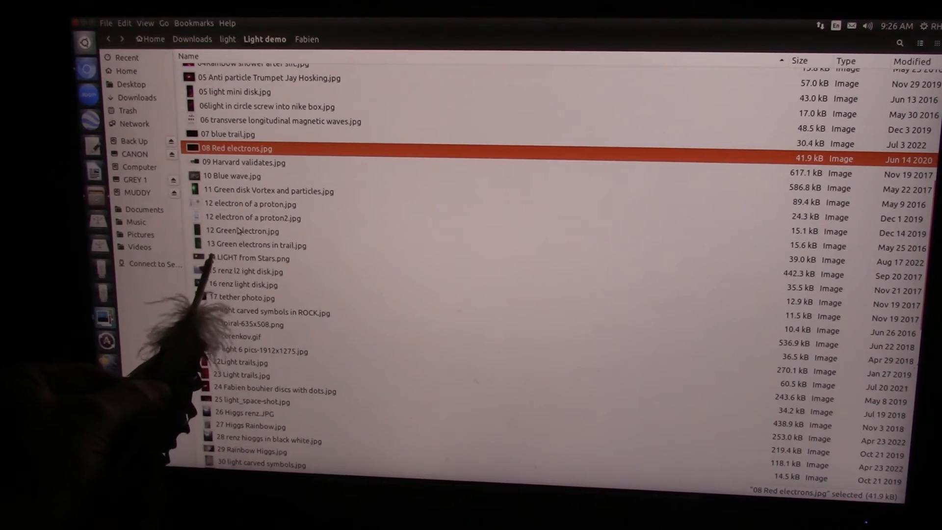
double_click(243, 231)
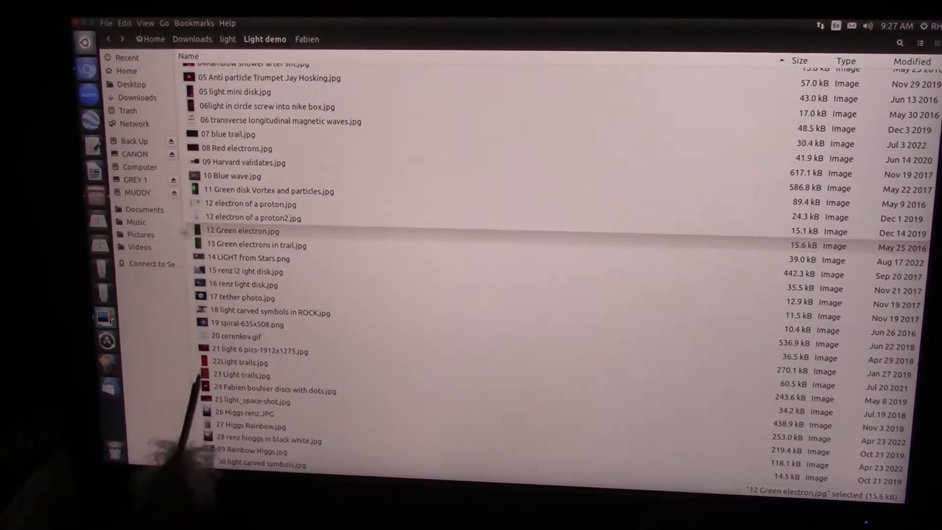
Open '13 Green electrons in trail.jpg' from the Light demo folder in Shotwell.
double_click(256, 244)
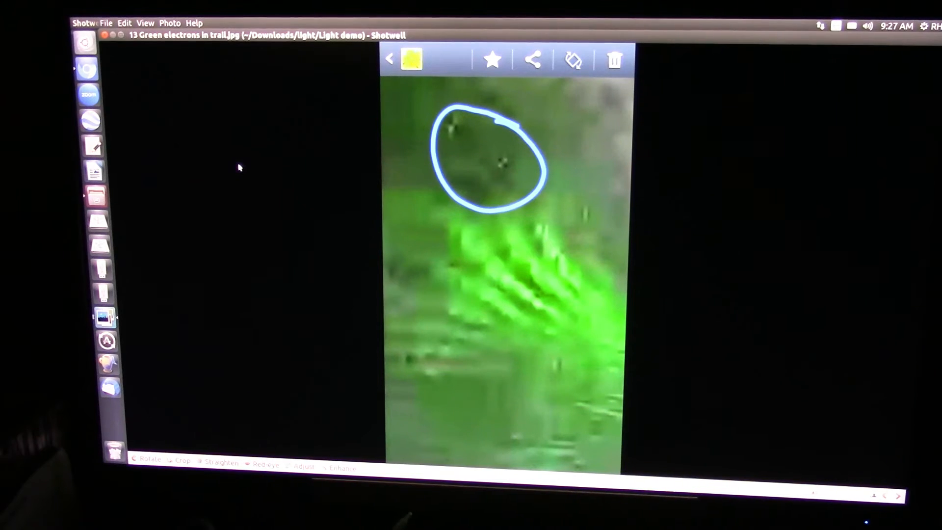
mouse_move(218, 162)
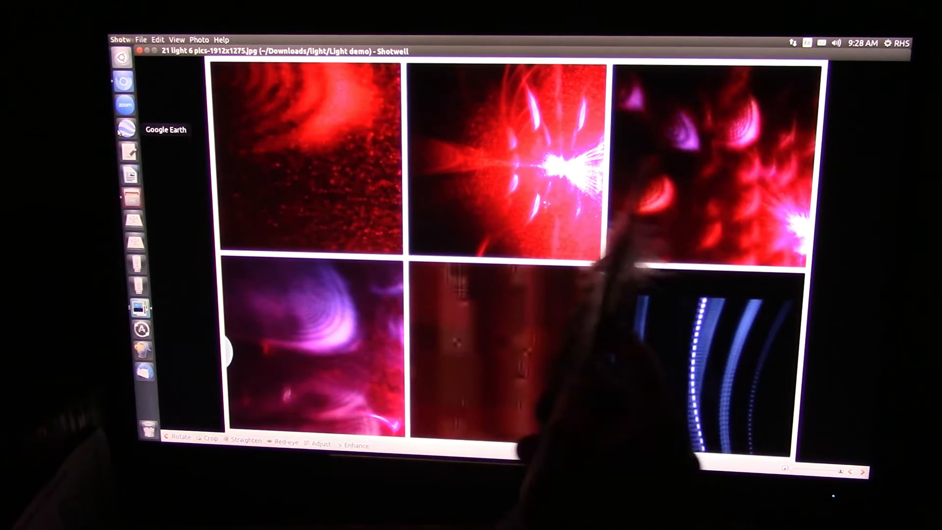
mouse_move(612, 337)
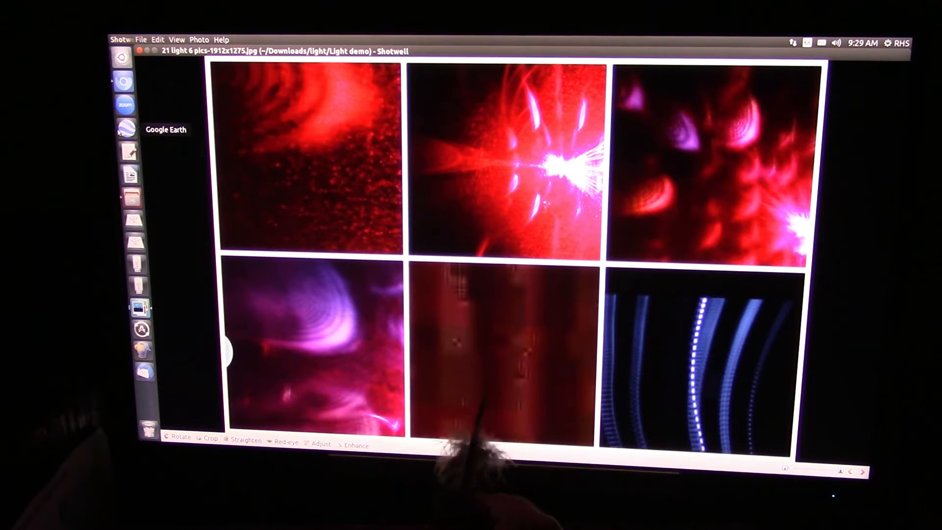
mouse_move(481, 301)
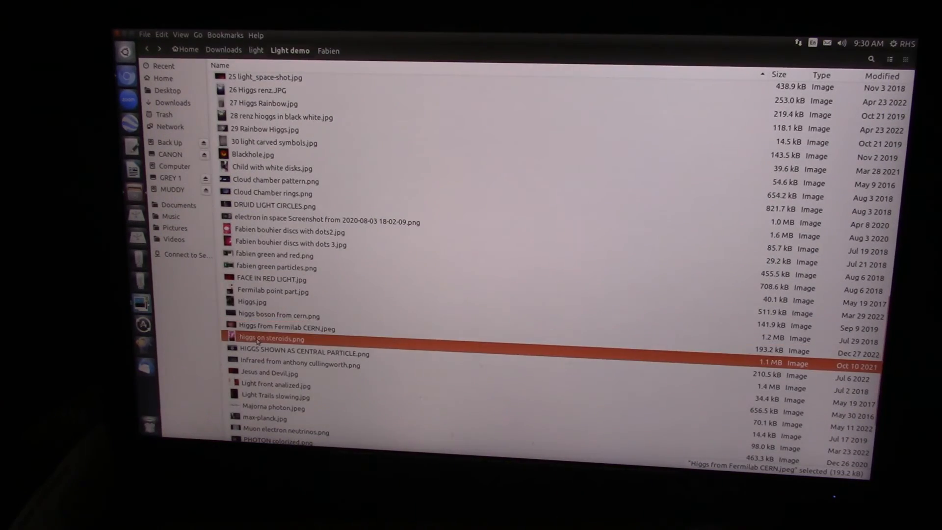
View 'higgs on steroids.png' in Shotwell, then select 'fabien green particles.png' in the folder.
double_click(271, 339)
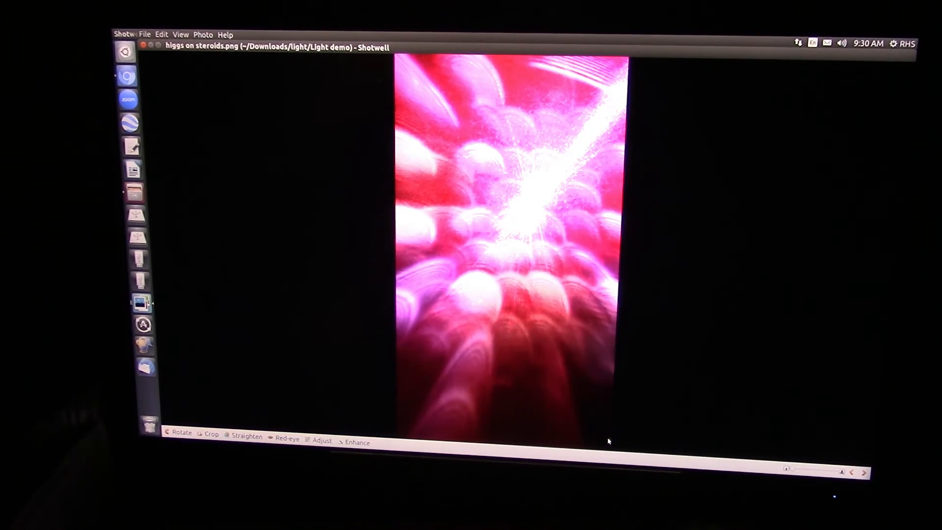
mouse_move(212, 320)
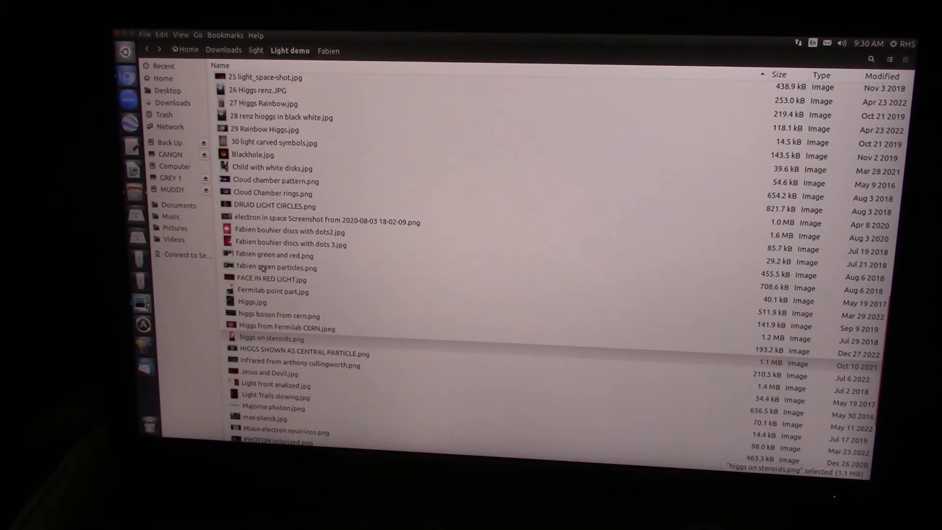
click(274, 267)
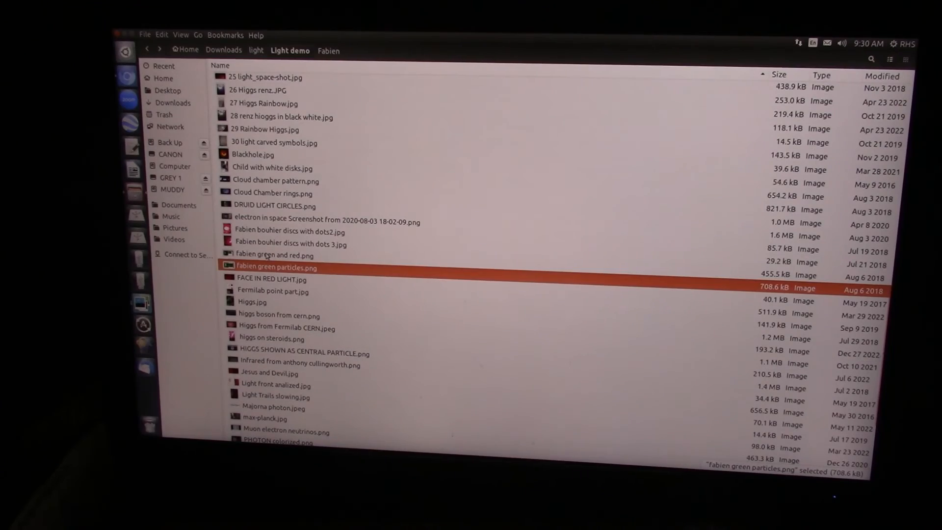